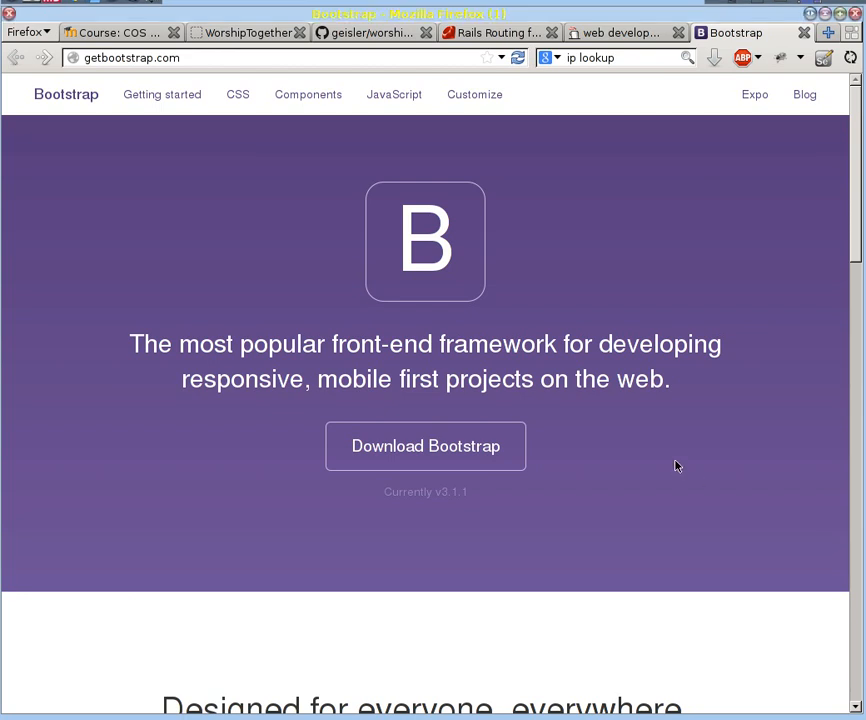
Reach the bootstrap-sass repo's README Installation section from Bootstrap's Getting started page
click(162, 94)
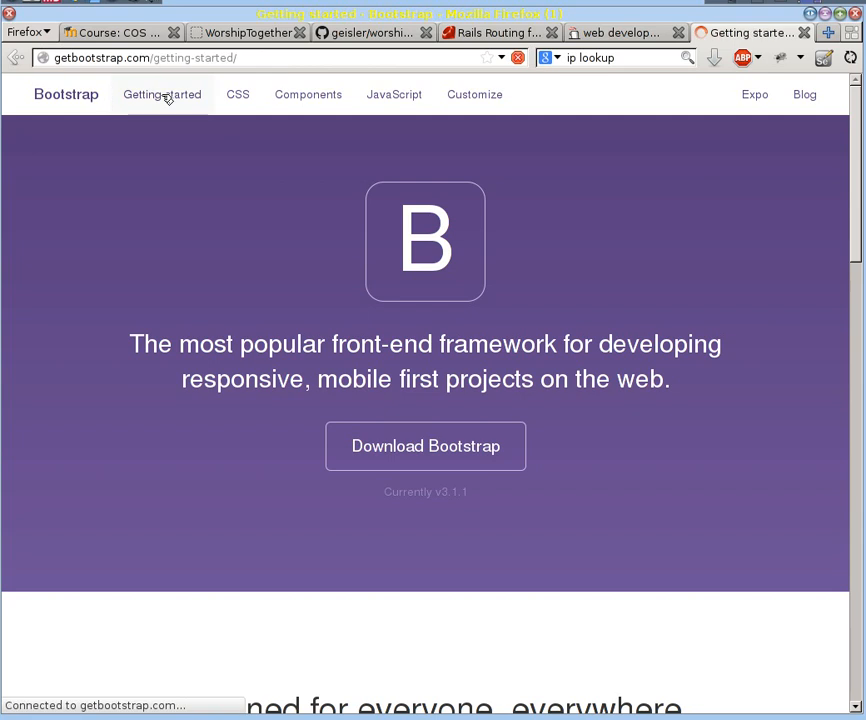
scroll(down, 3)
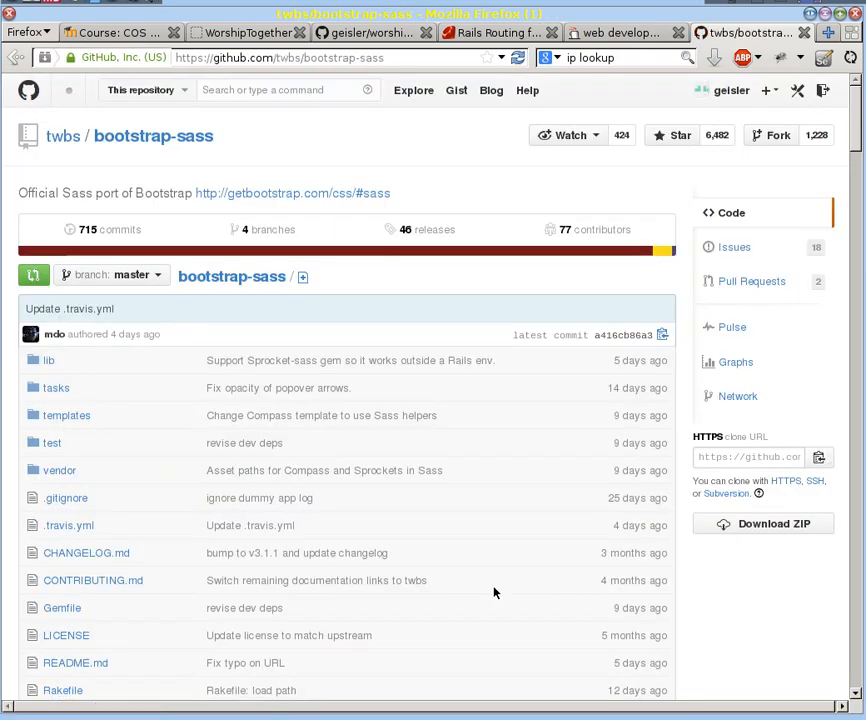
scroll(down, 3)
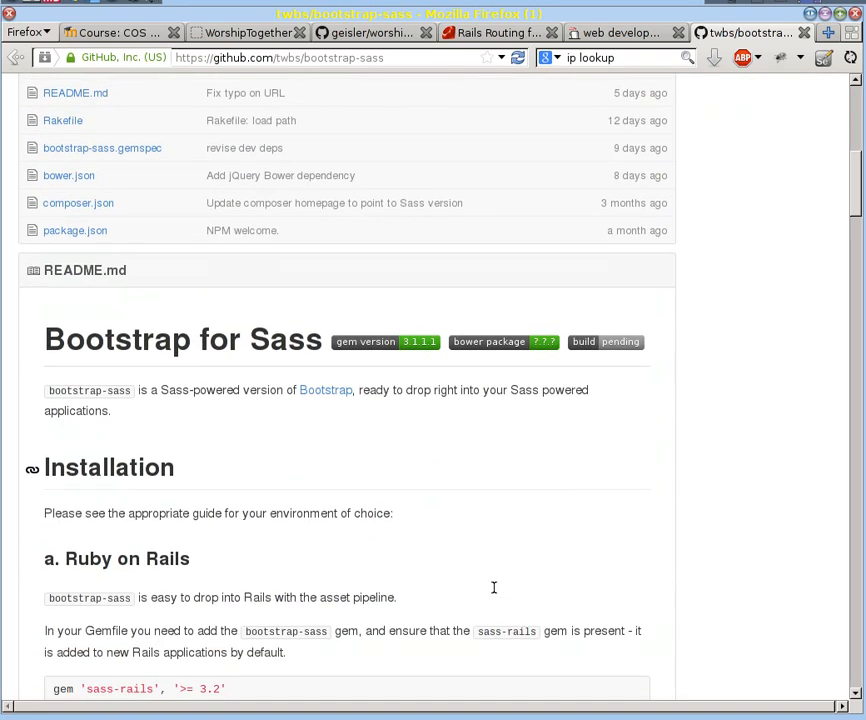
scroll(down, 3)
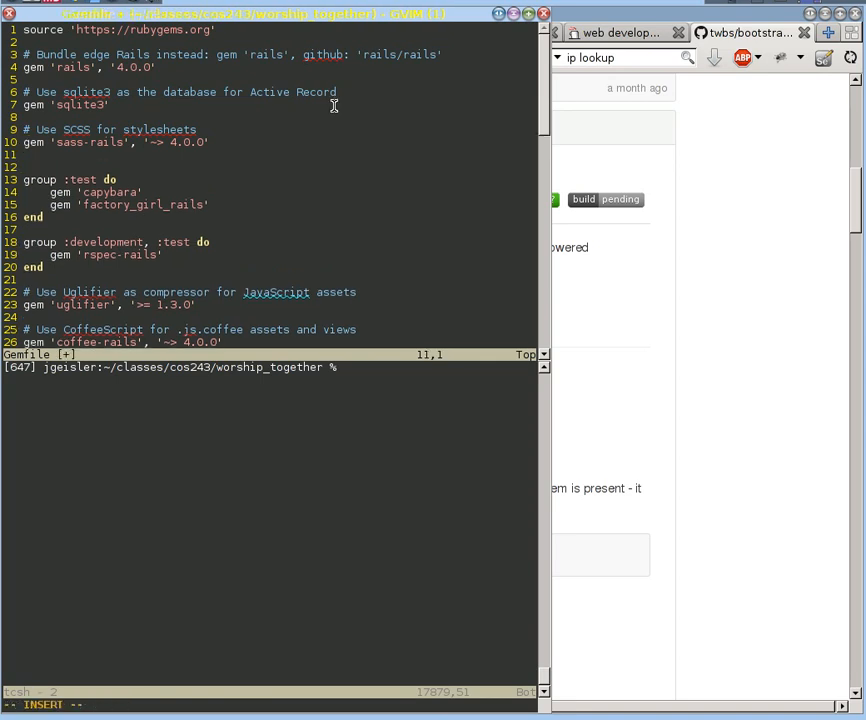
Add gem 'bootstrap-sass', '~> 3.1.1' to the Gemfile, save it, and run bundle install
text(gem 'bootstrap-sass', '~> 3.1.1')
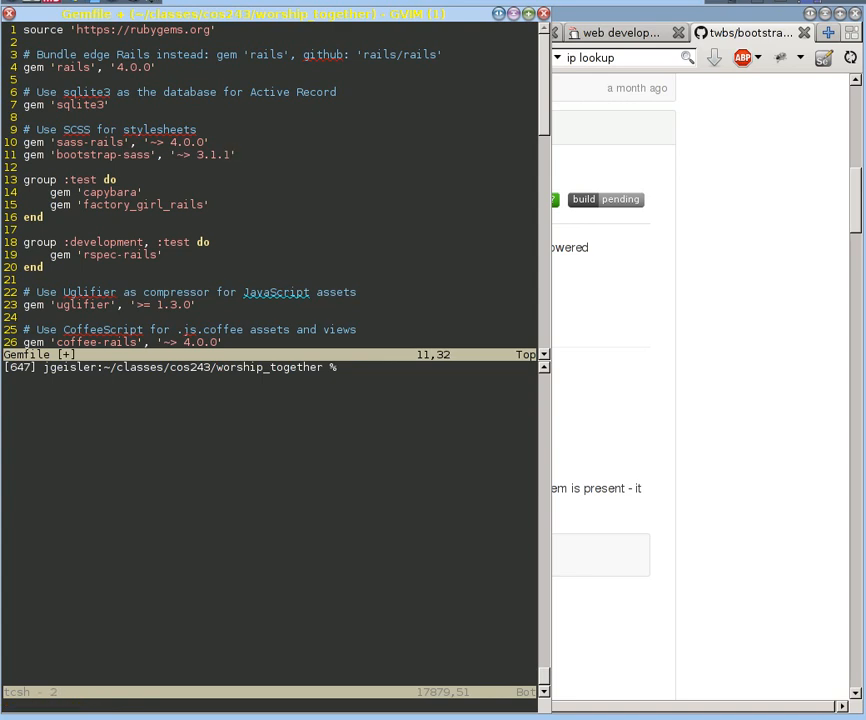
text(:w)
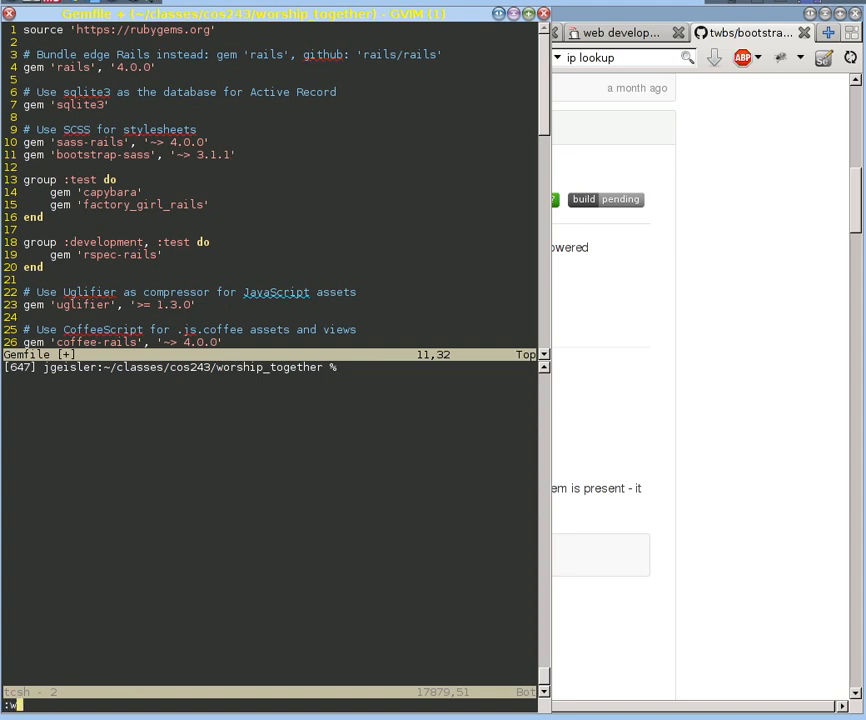
key(Return)
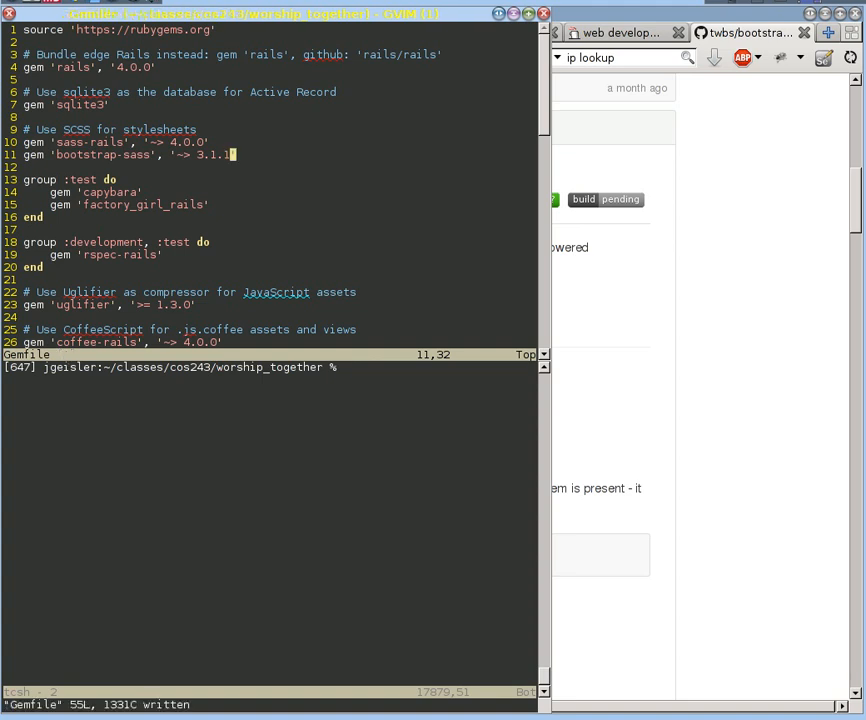
text(bundle i)
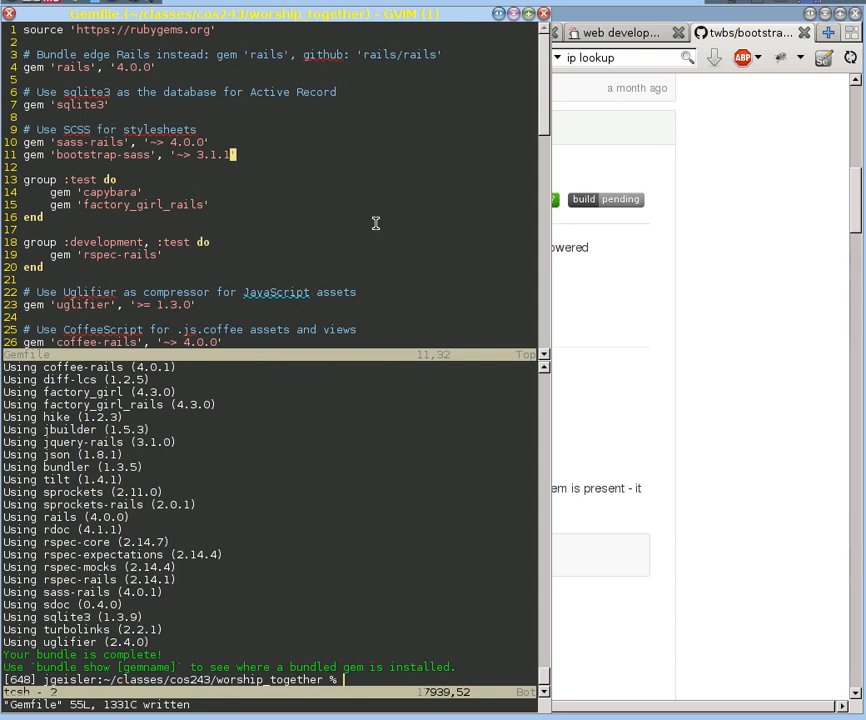
mouse_move(384, 188)
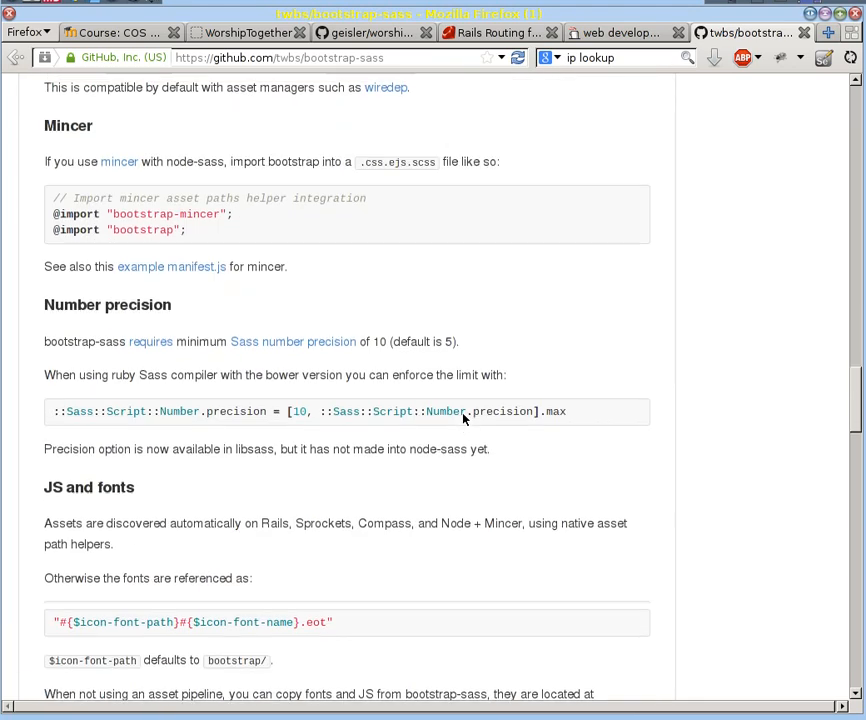
scroll(down, 3)
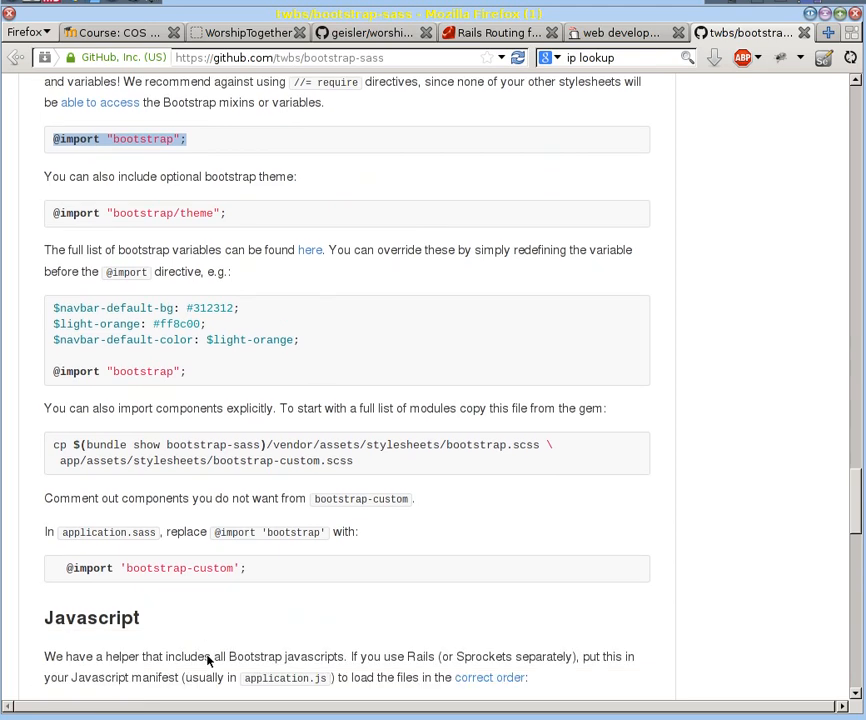
scroll(down, 3)
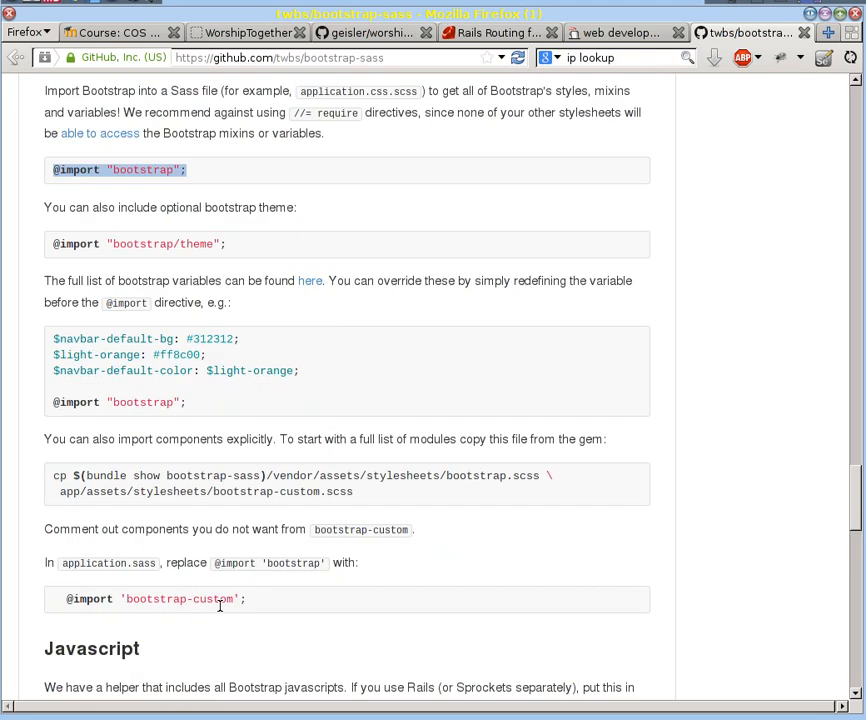
scroll(up, 3)
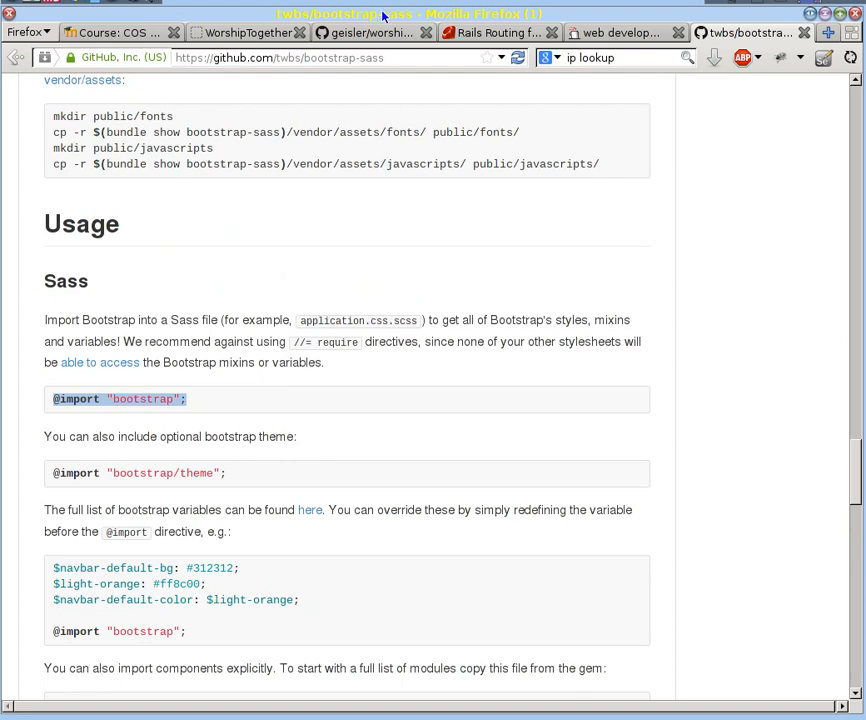
mouse_move(390, 336)
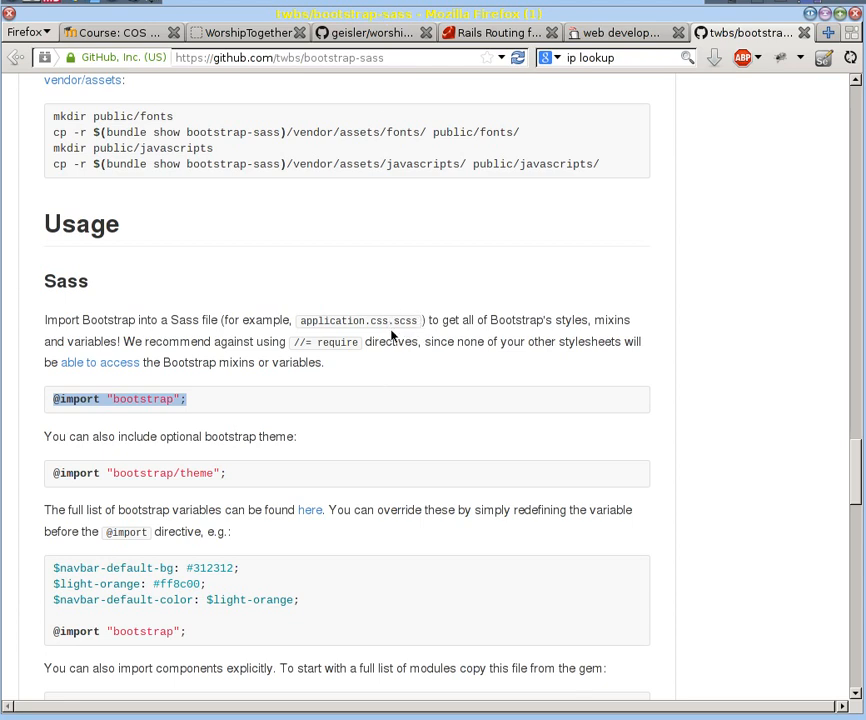
mouse_move(392, 336)
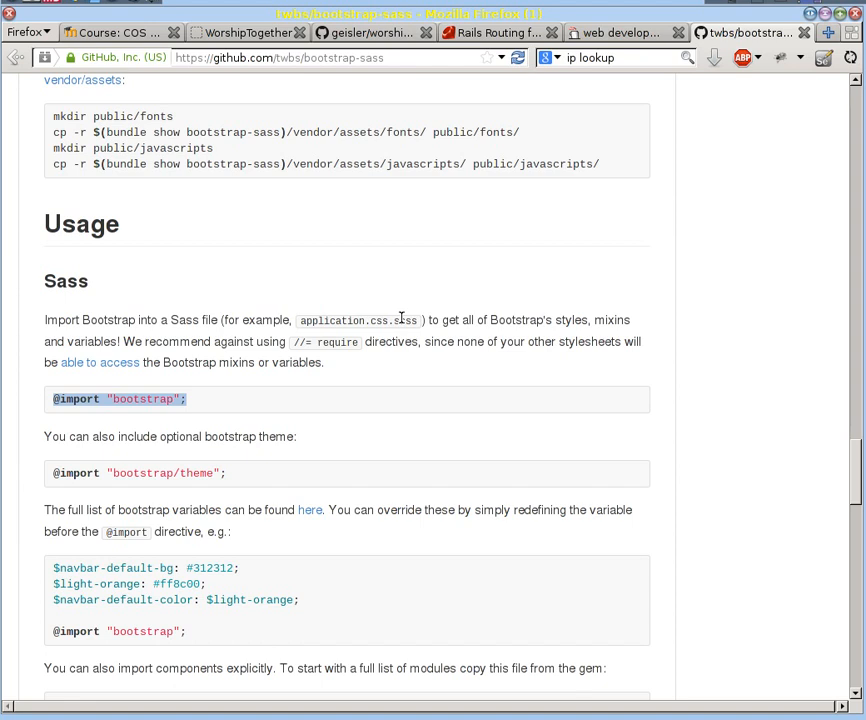
mouse_move(400, 320)
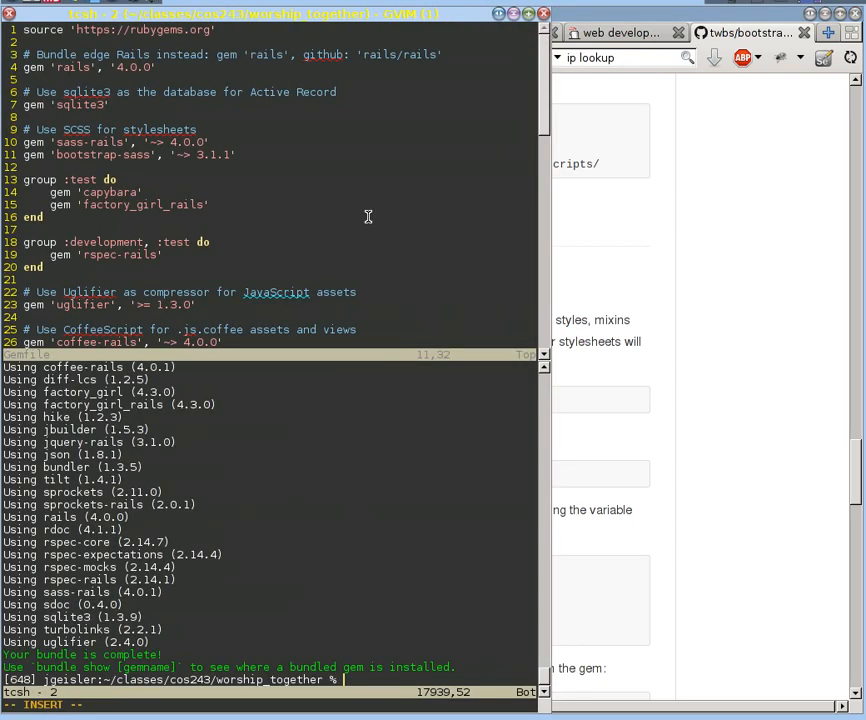
List app/assets/stylesheets and rename application.css to application.css.scss
text(ls app/assets/)
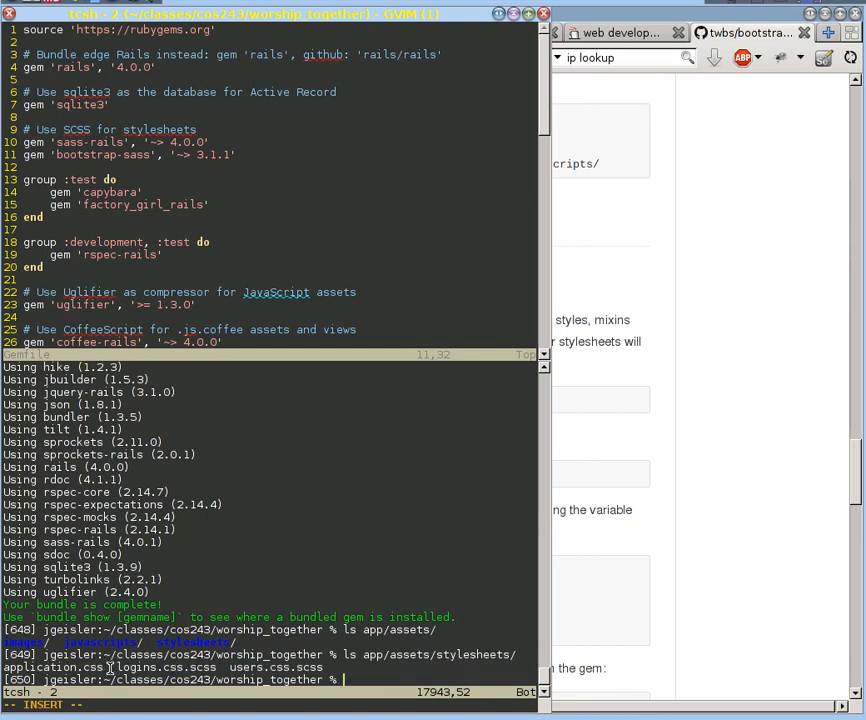
text(ls app/assets/stylesheets/application.css app/)
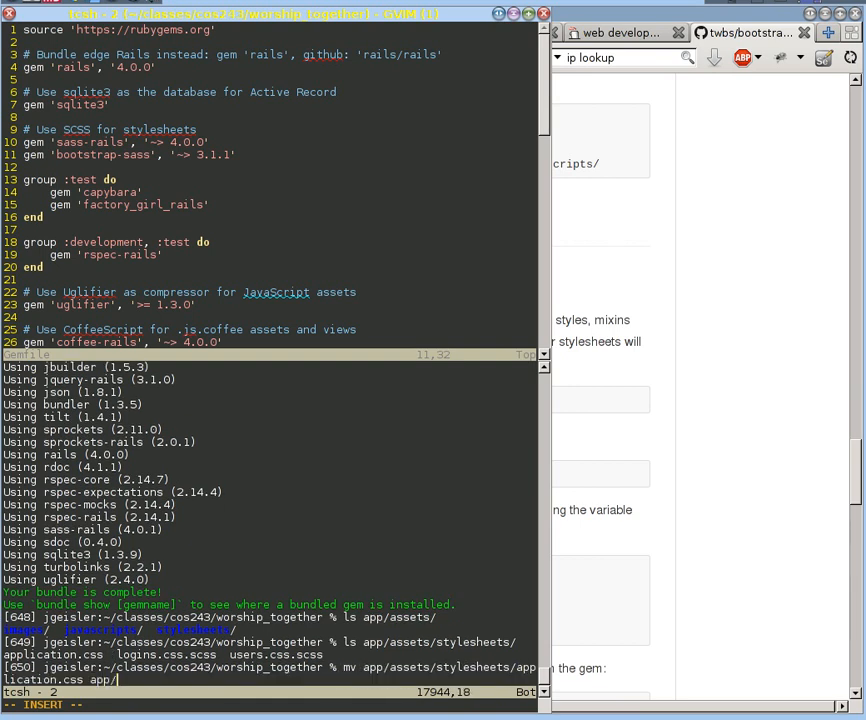
text(assets/a)
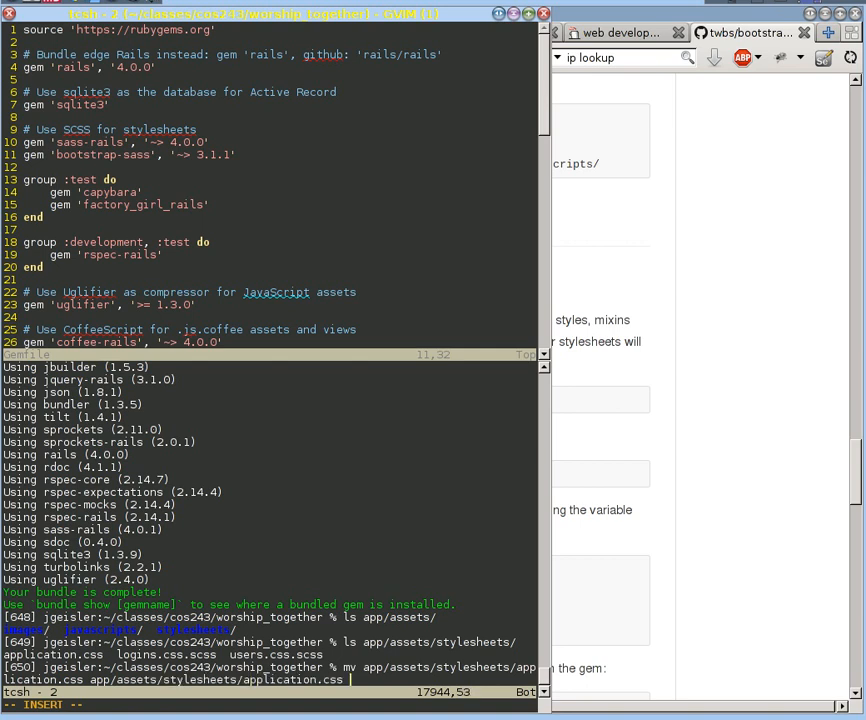
text(.scss)
key(Return)
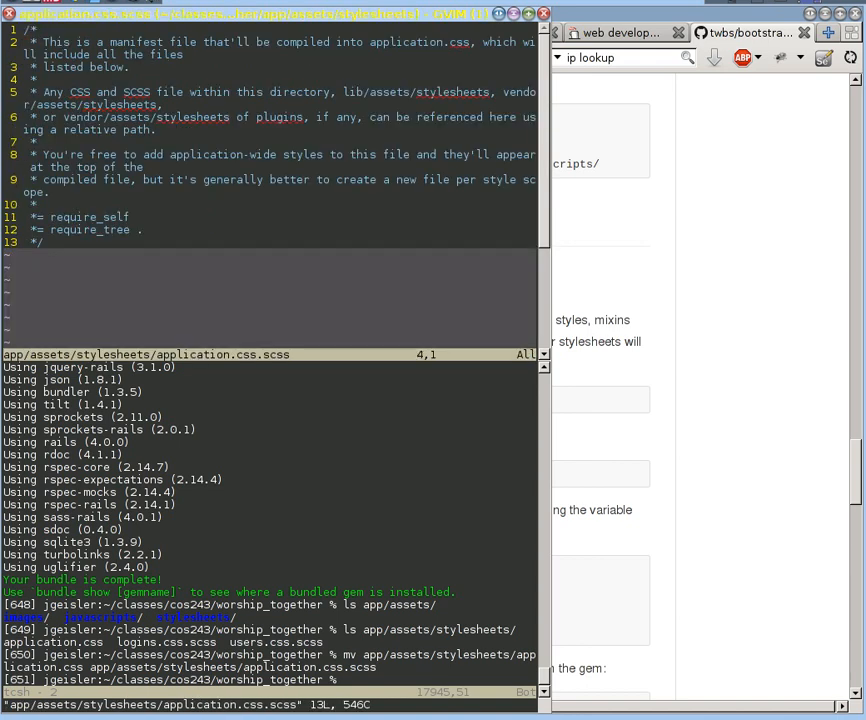
text(@)
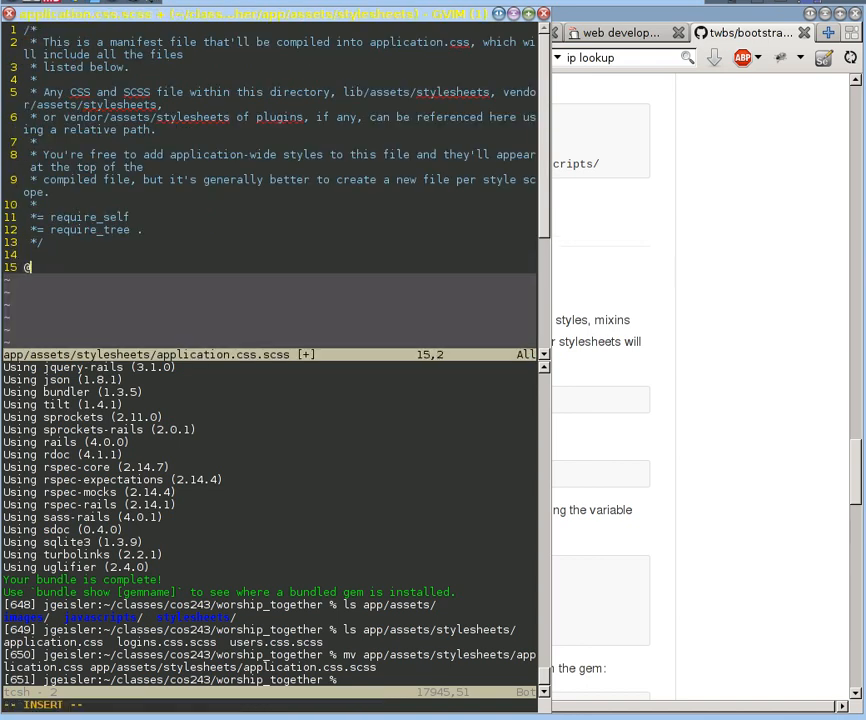
text(import ")
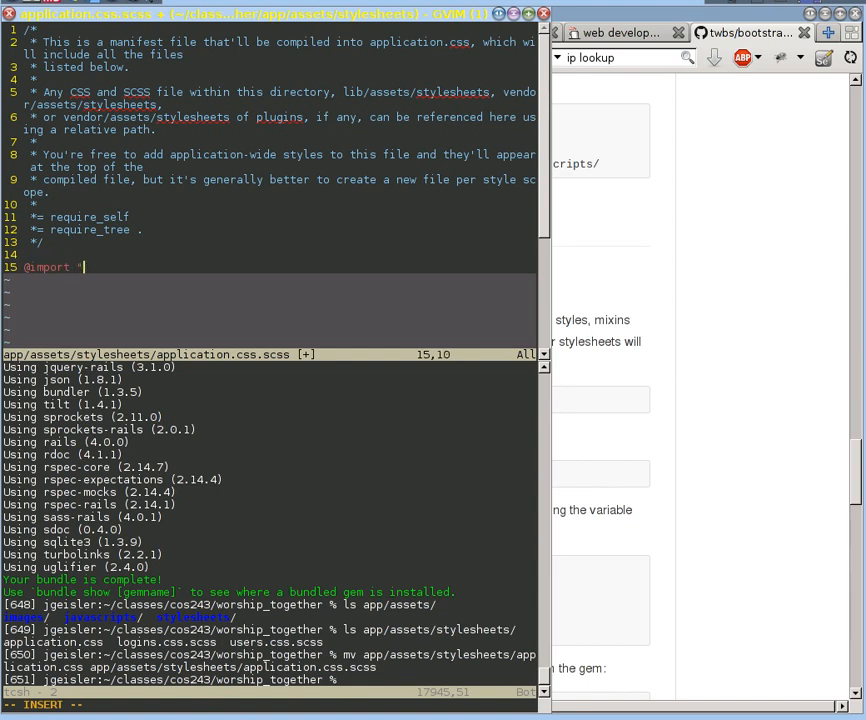
text(bootstrap)
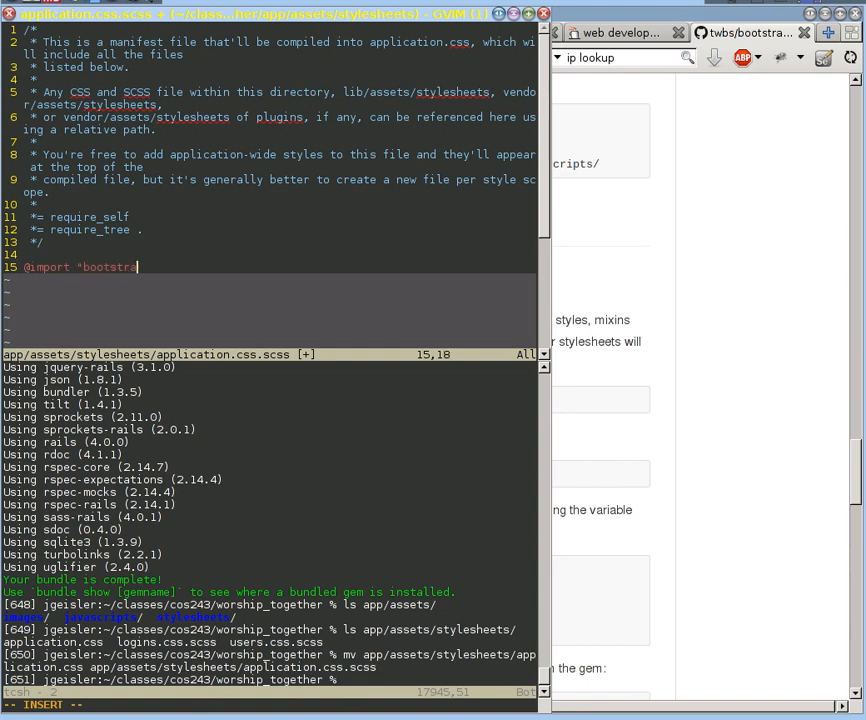
text(p";)
click(270, 704)
text(:e app/assets/)
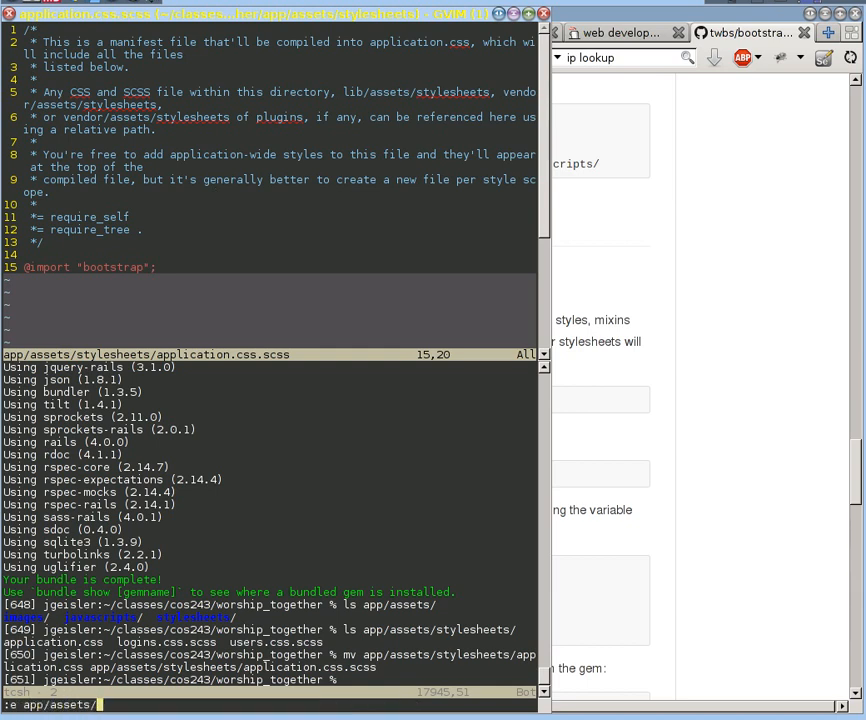
Add //= require bootstrap above require_tree in application.js and save
text(javascripts/application.js)
text(//= requ)
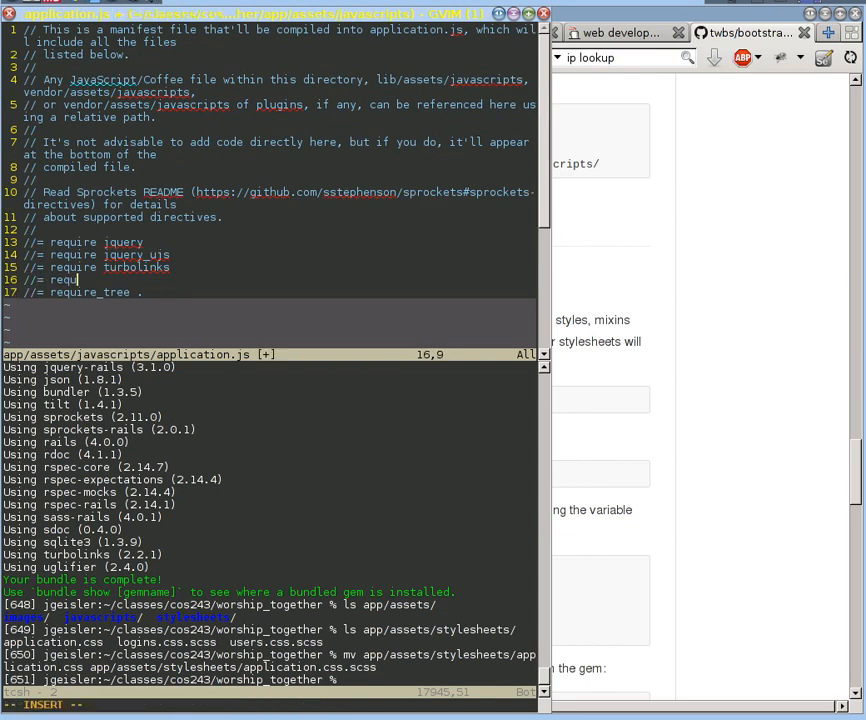
text(bootst)
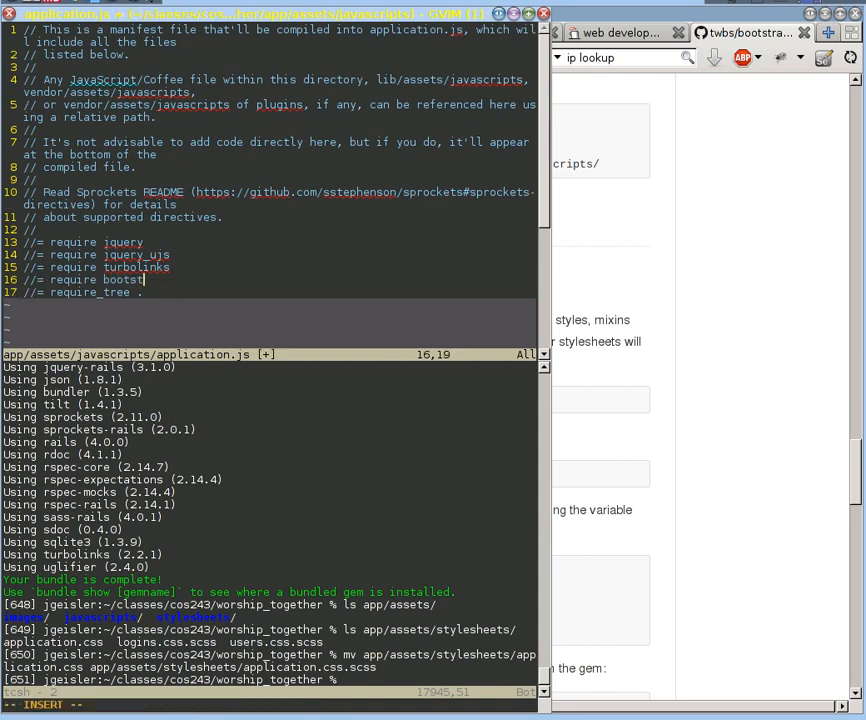
text(rap)
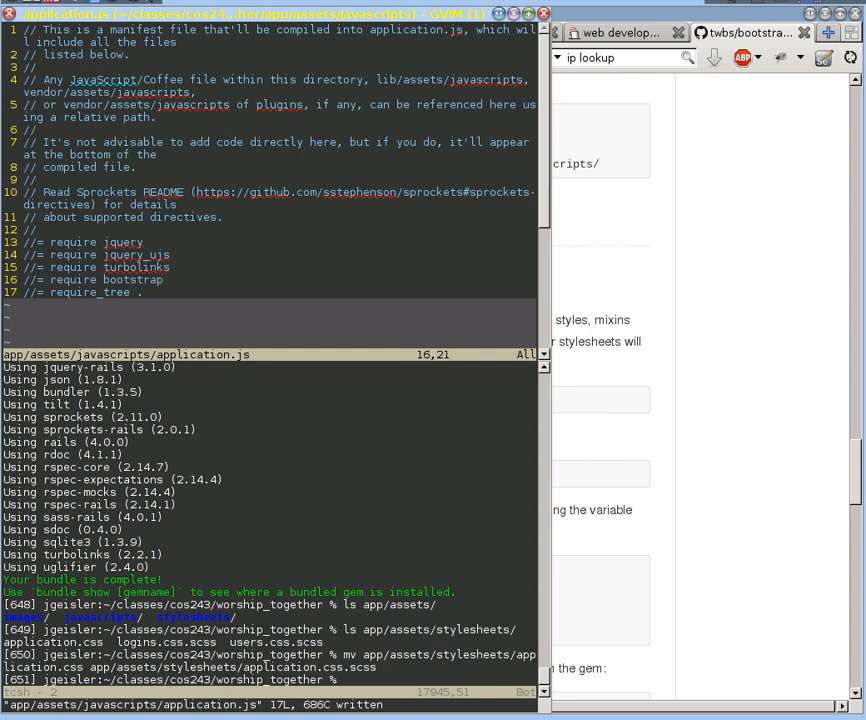
Quit Vim and start the Rails server with rails s
text(b)
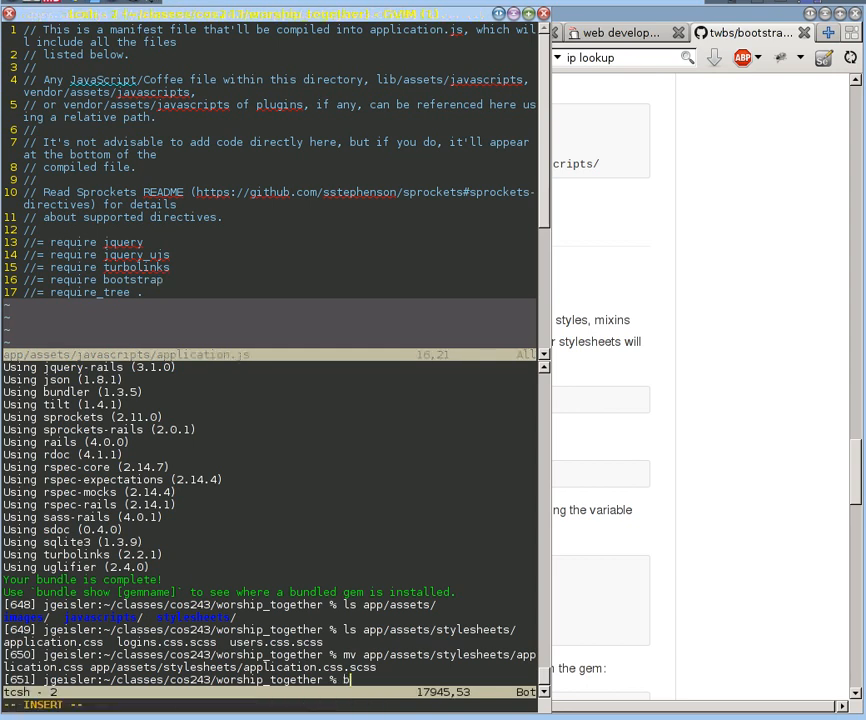
text(rails s)
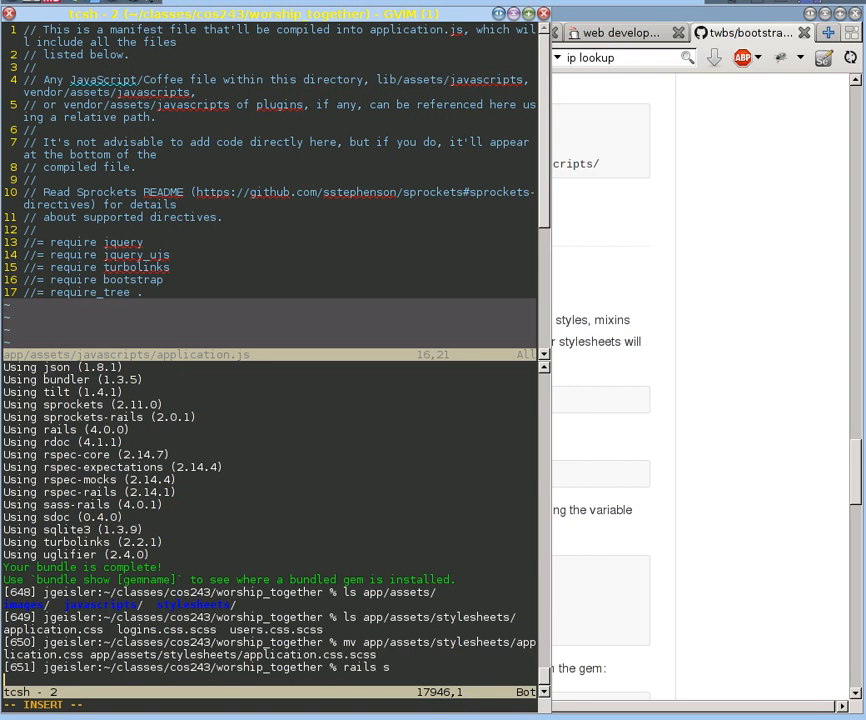
key(Return)
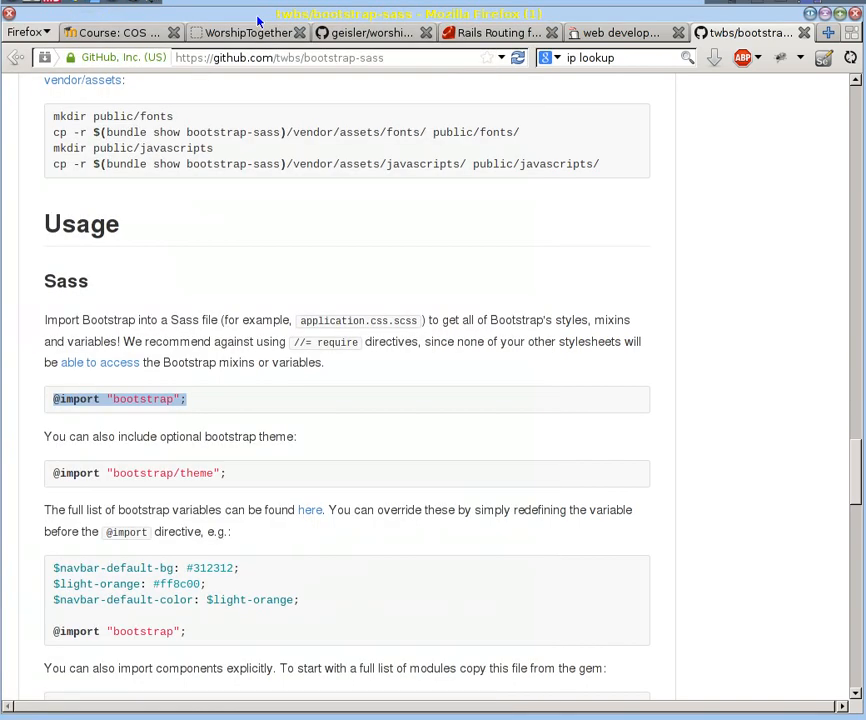
Switch to the localhost:3000 tab to view the Bootstrap-styled user list
click(246, 32)
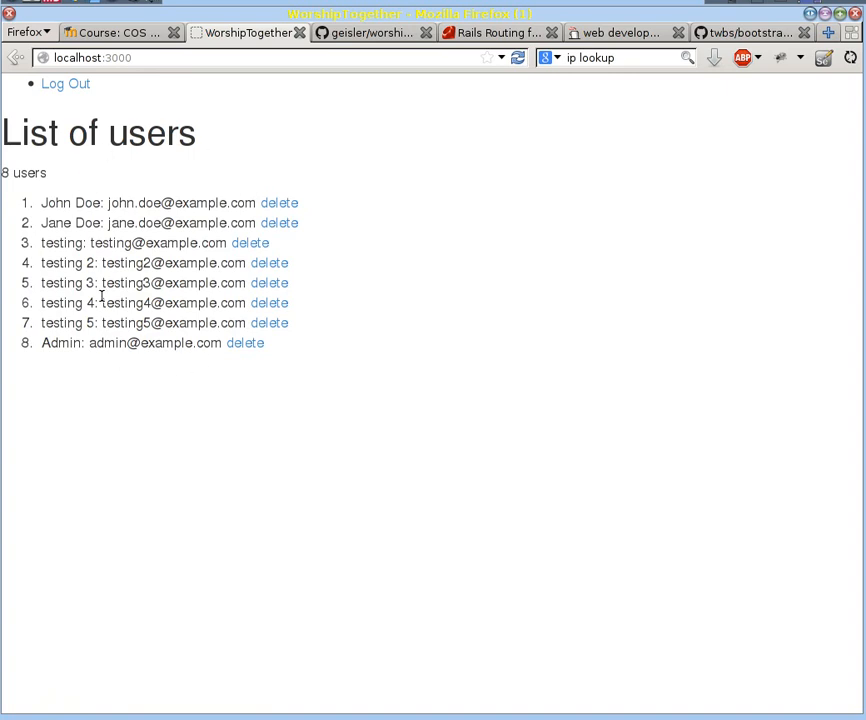
mouse_move(242, 416)
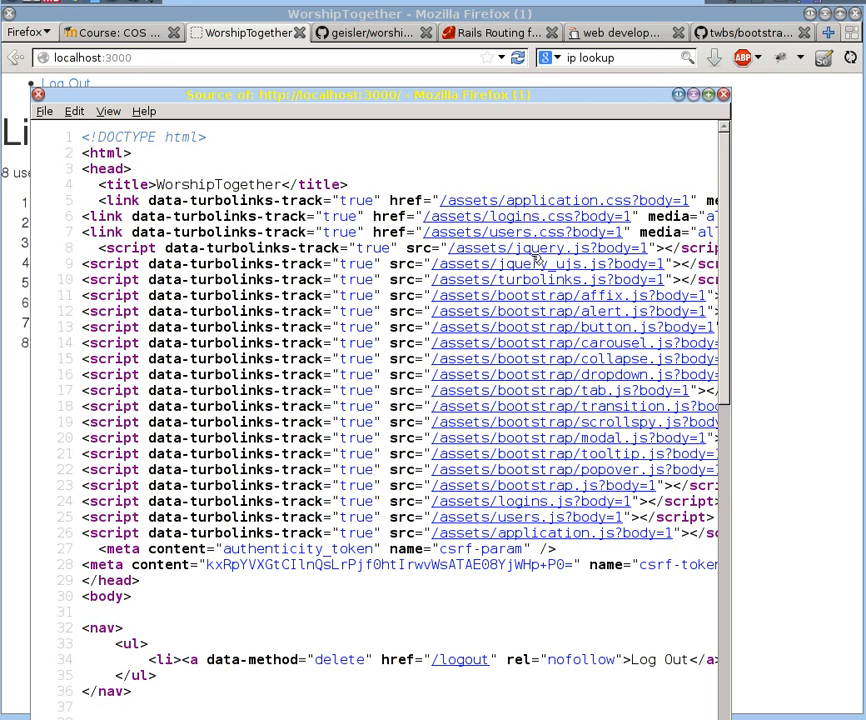
mouse_move(540, 440)
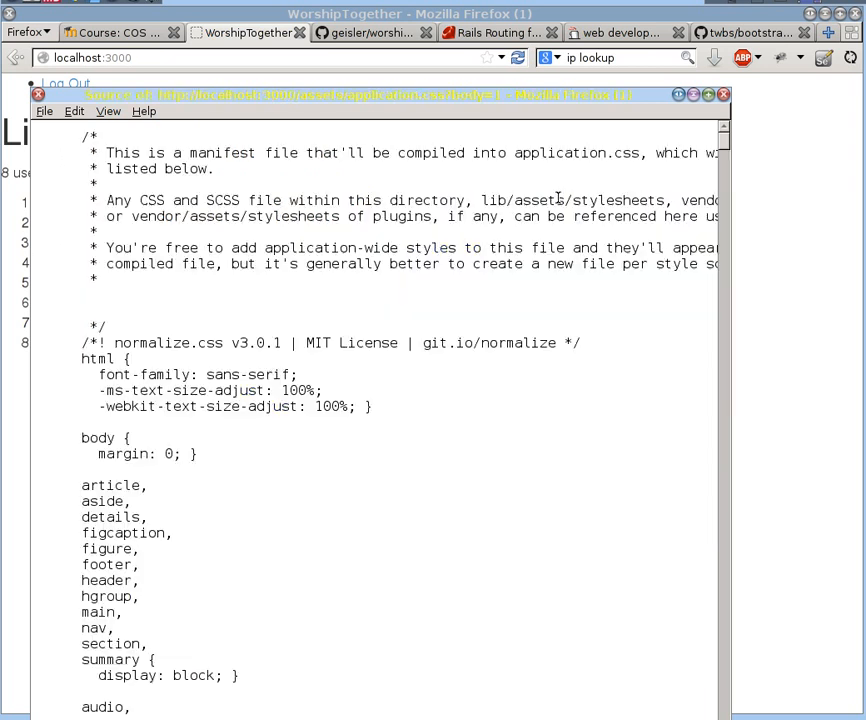
mouse_move(392, 592)
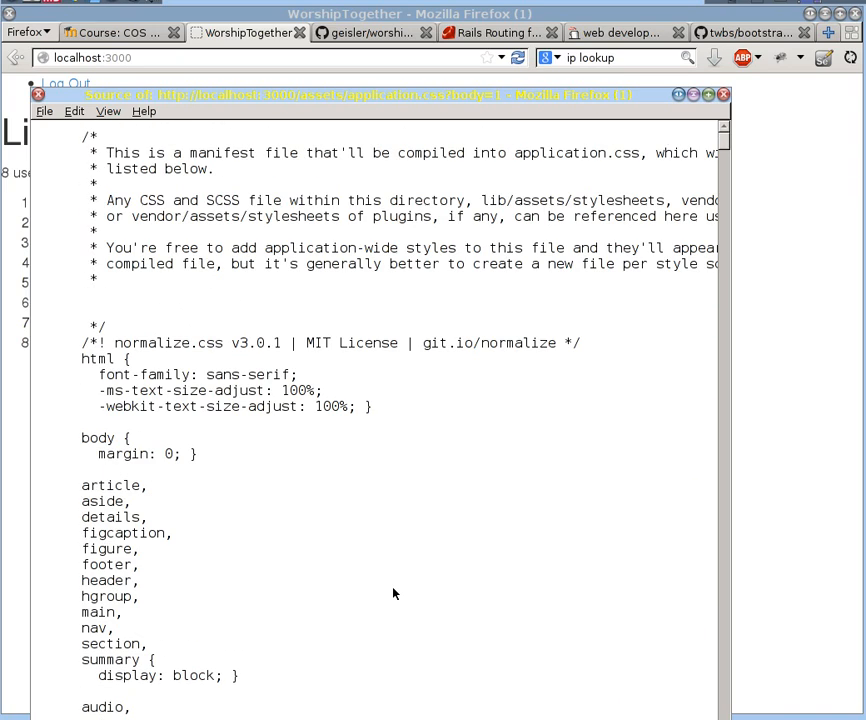
Scroll the compiled application.css to see Bootstrap's normalize.css rules
scroll(down, 3)
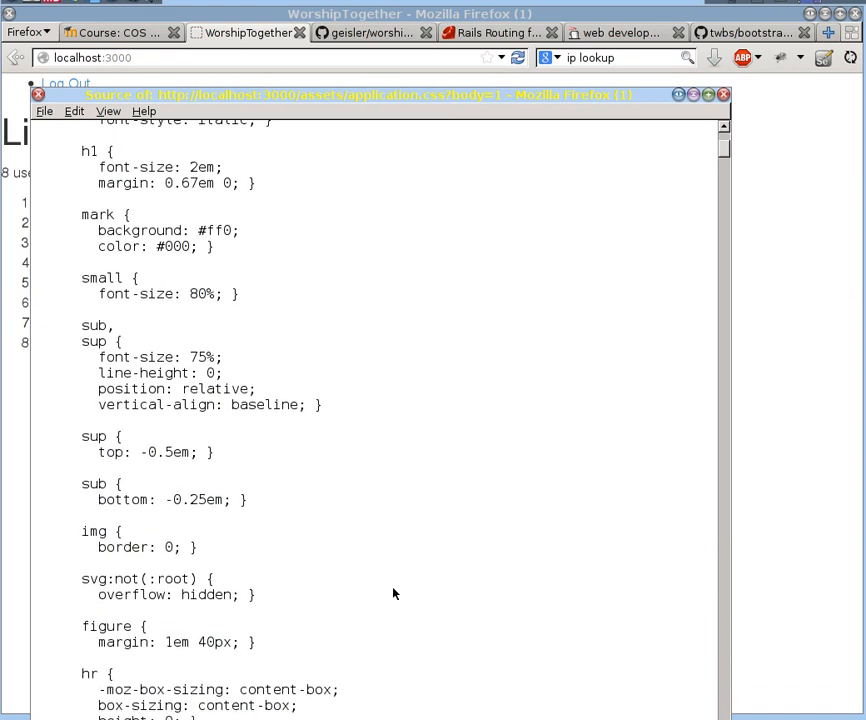